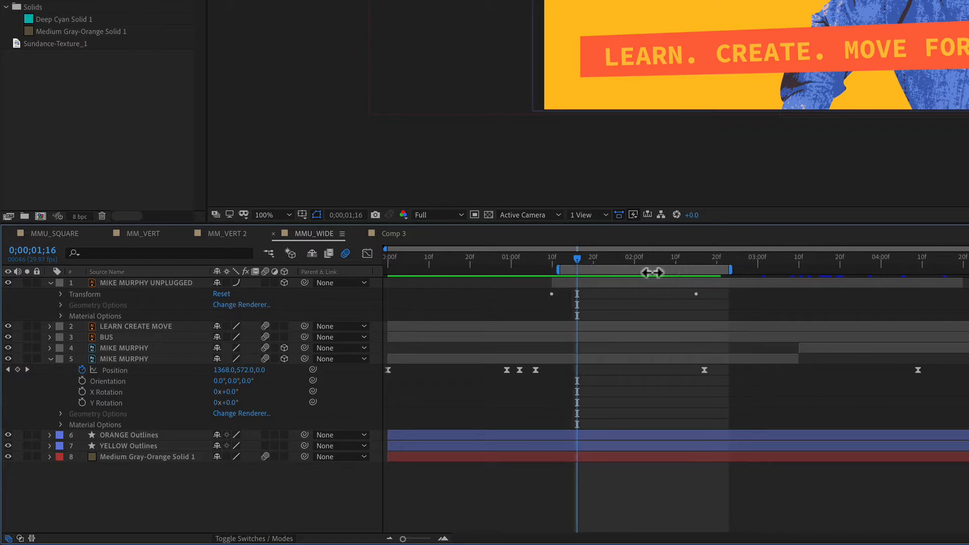
# Slide the entire MMU_WIDE work area earlier along the time ruler
pyautogui.moveTo(652, 273); pyautogui.dragTo(485, 270)
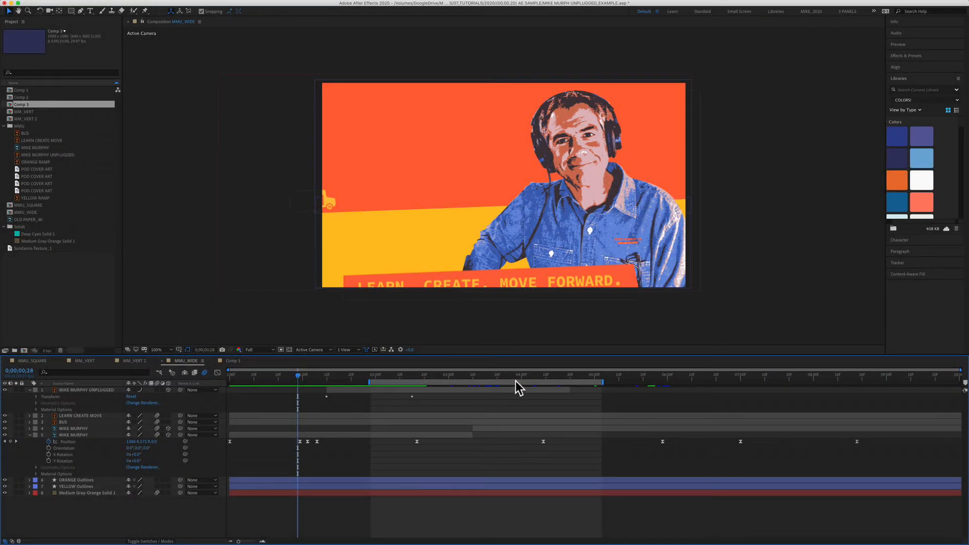
pyautogui.moveTo(529, 393)
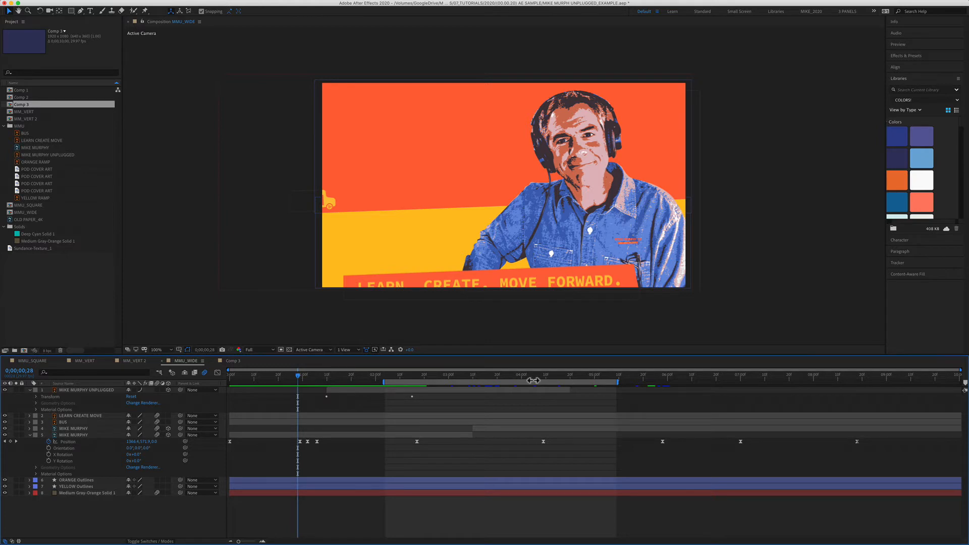
pyautogui.moveTo(534, 383)
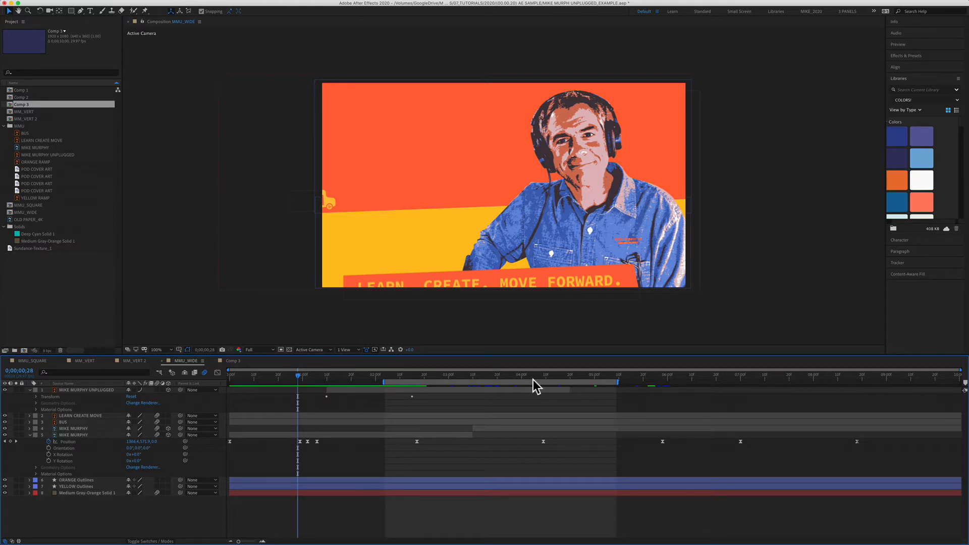
pyautogui.moveTo(441, 377)
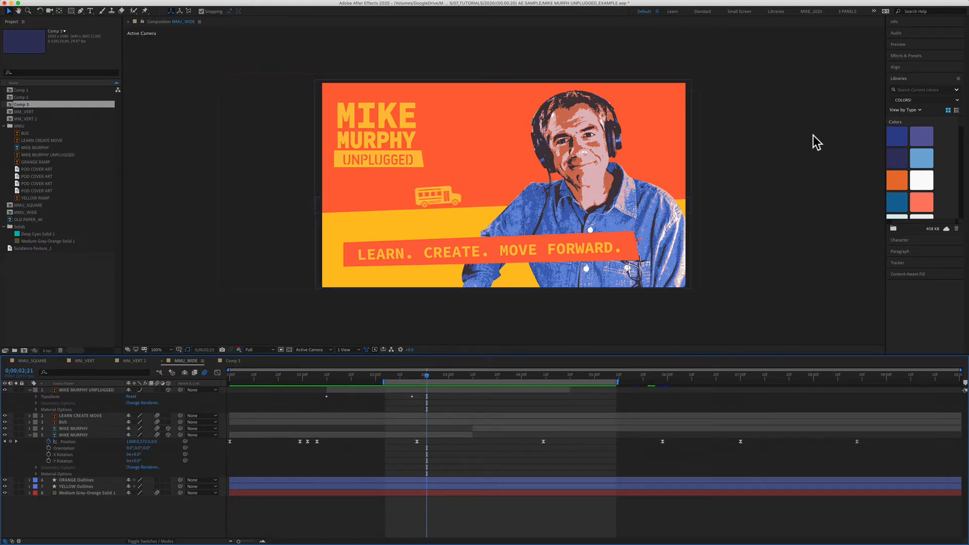
# Expand the dock's preview settings and open the Preview panel from the Window menu
pyautogui.click(897, 44)
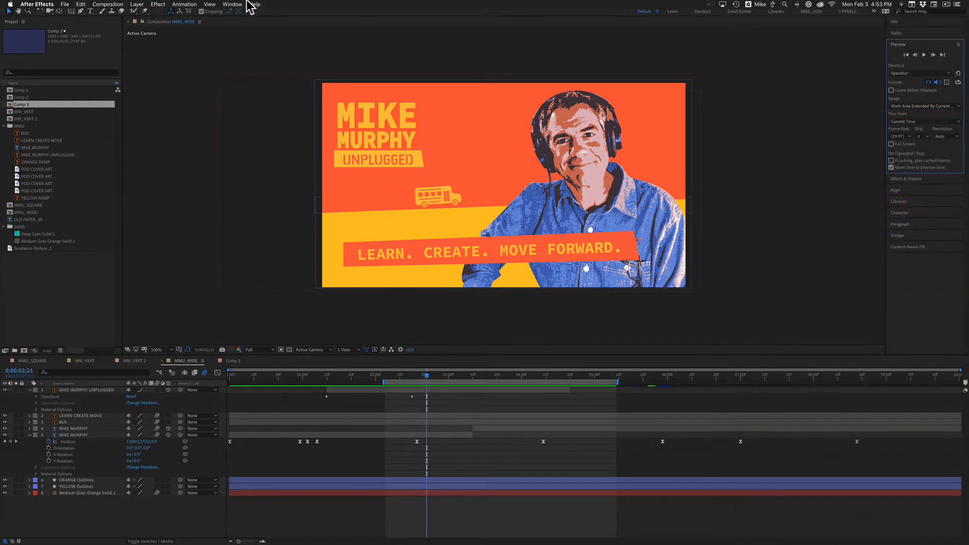
pyautogui.click(232, 4)
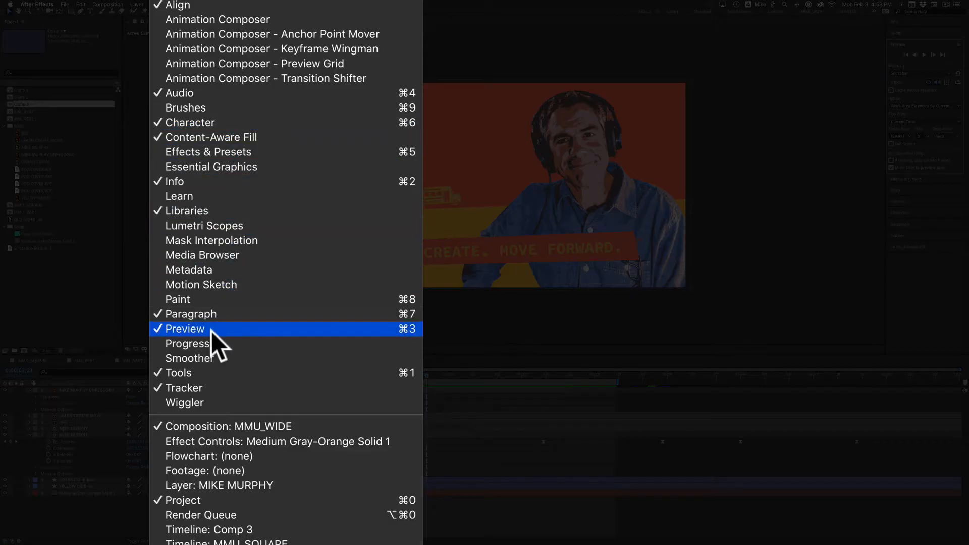
pyautogui.click(185, 328)
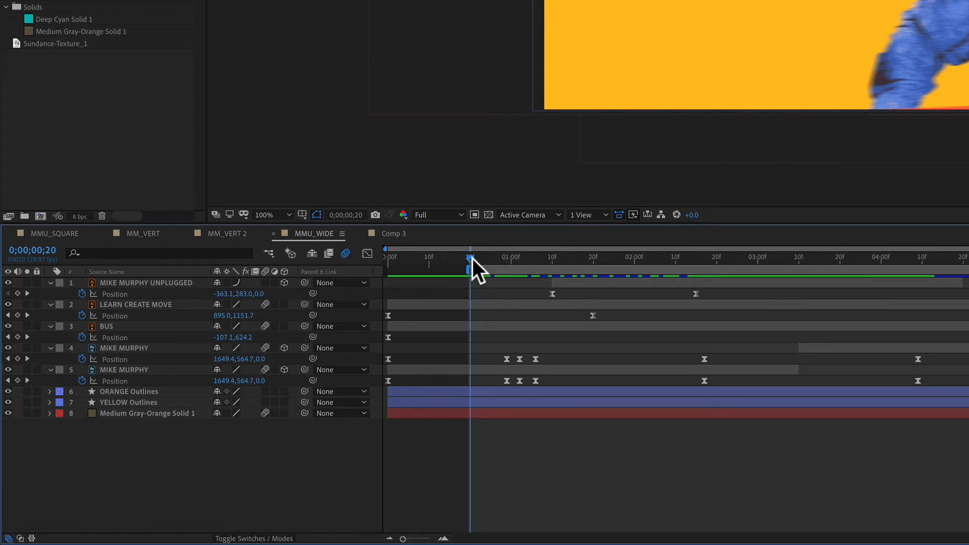
# Drag the work area start bracket to 20 frames
pyautogui.moveTo(470, 258); pyautogui.dragTo(715, 258)
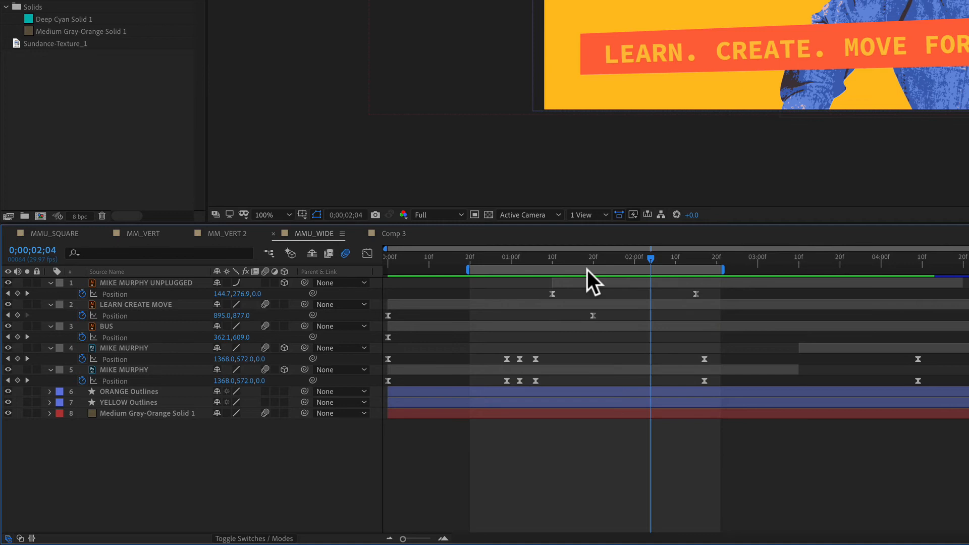
pyautogui.moveTo(587, 274)
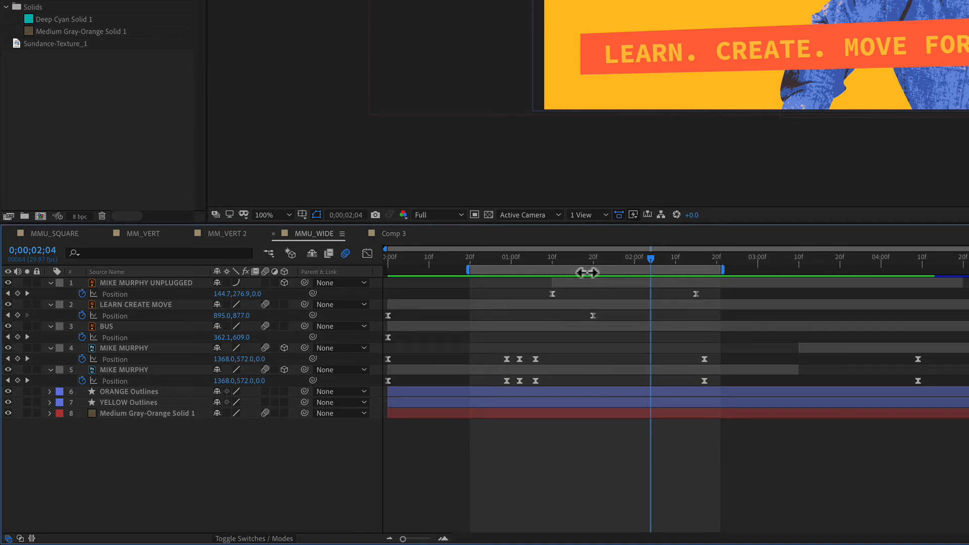
pyautogui.moveTo(578, 294)
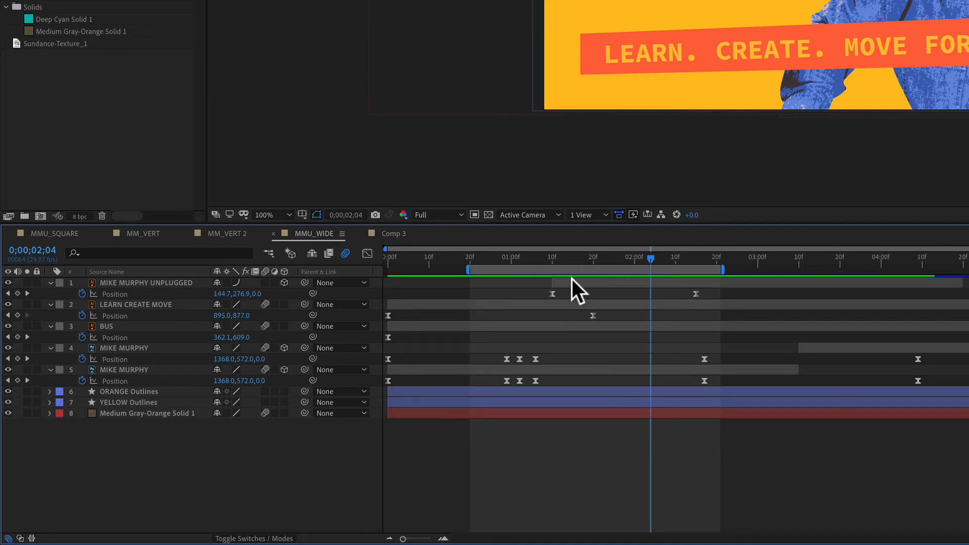
pyautogui.moveTo(540, 277)
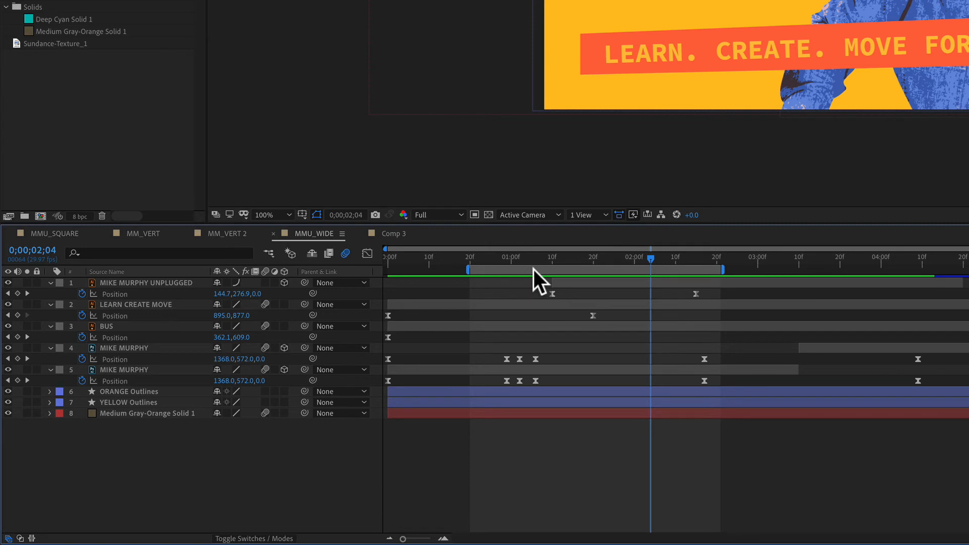
# Select the Mike Murphy Unplugged layer to match the work area to
pyautogui.click(537, 278)
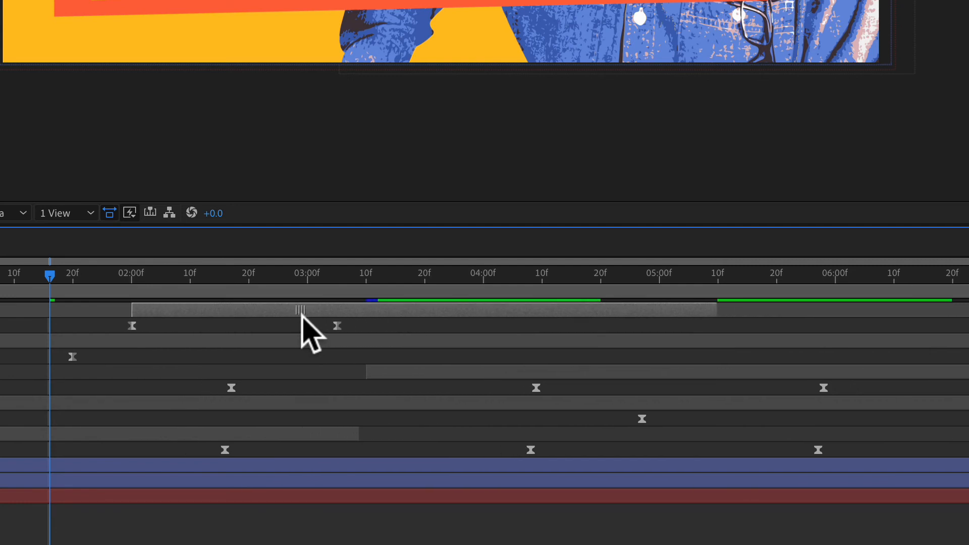
pyautogui.moveTo(133, 303)
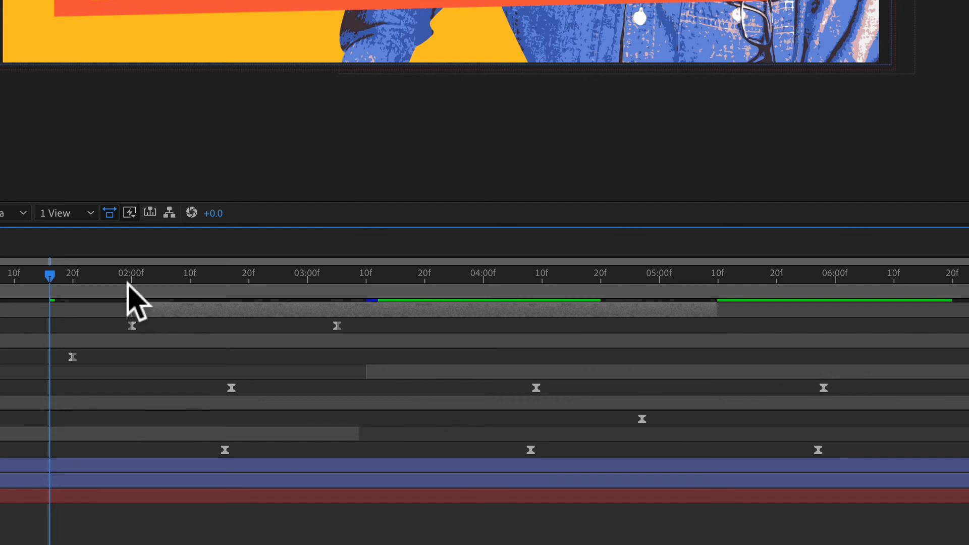